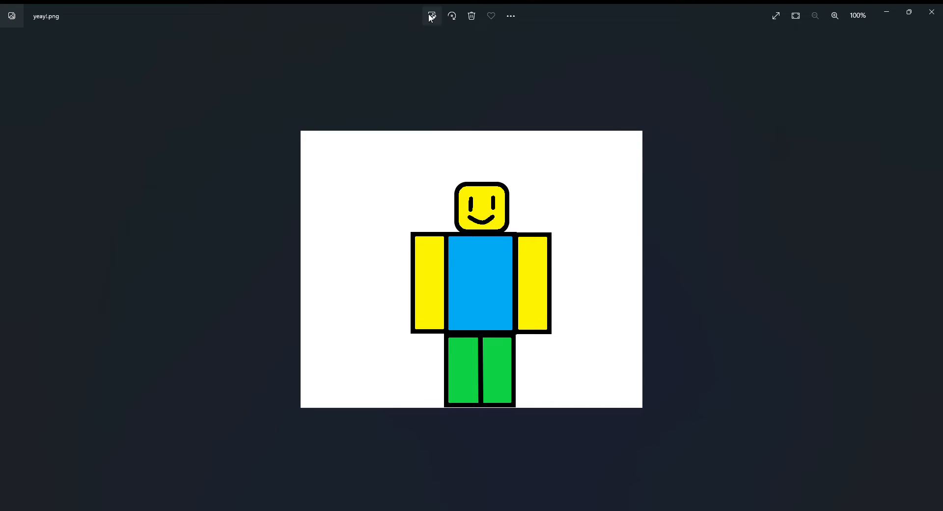
Briefly enter and leave the editor, then rotate yeay!.png a full turn back upright.
click(432, 16)
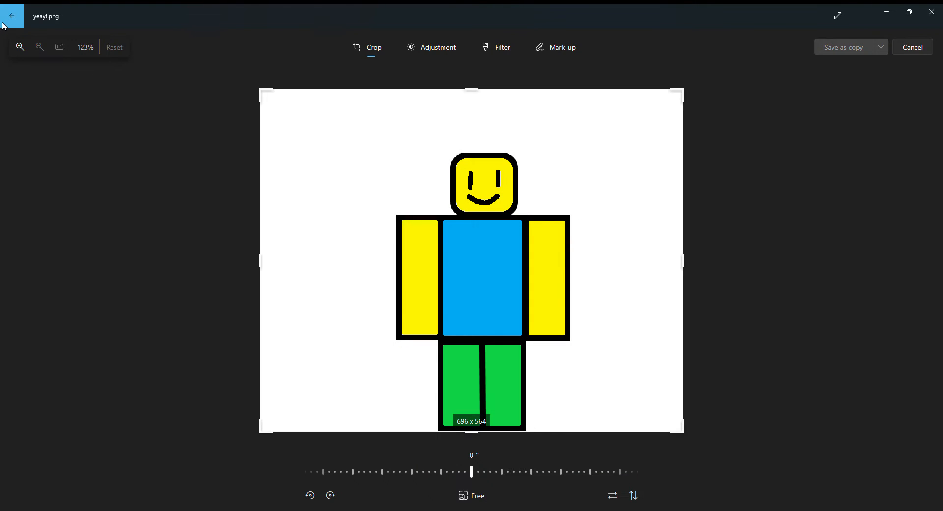
click(11, 15)
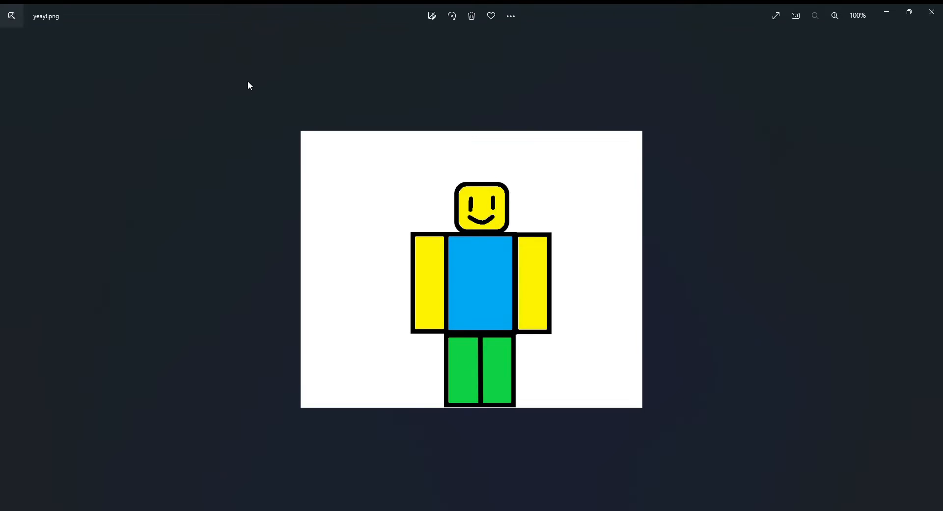
click(451, 15)
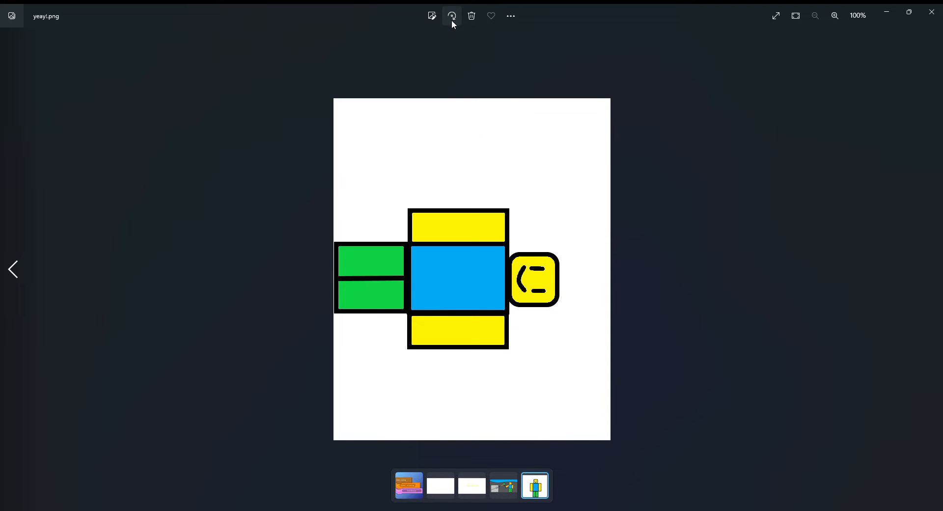
click(452, 16)
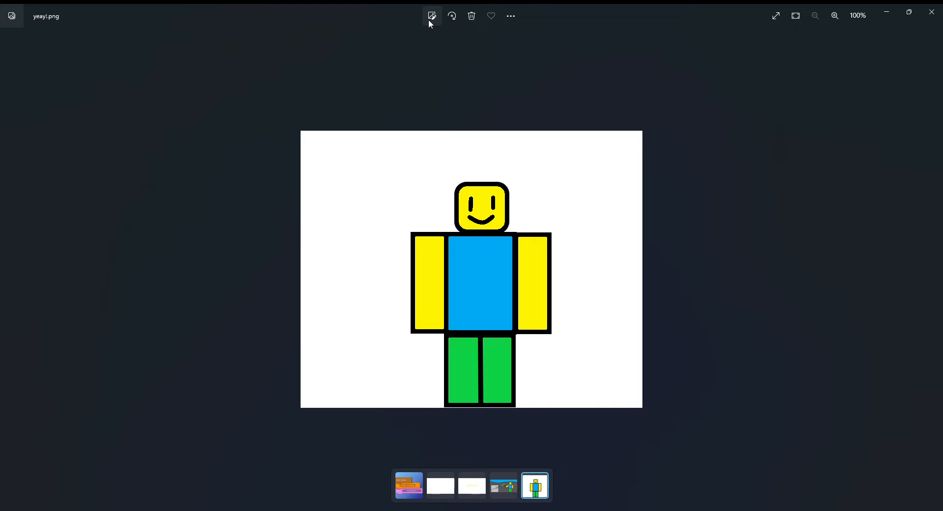
Enter the editor again and switch to Mark-up for drawing on the picture.
click(433, 15)
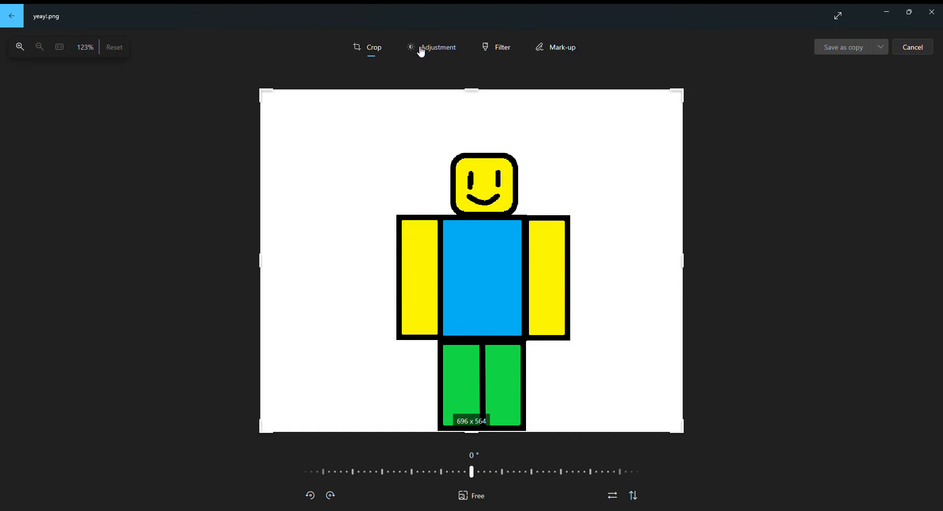
click(559, 47)
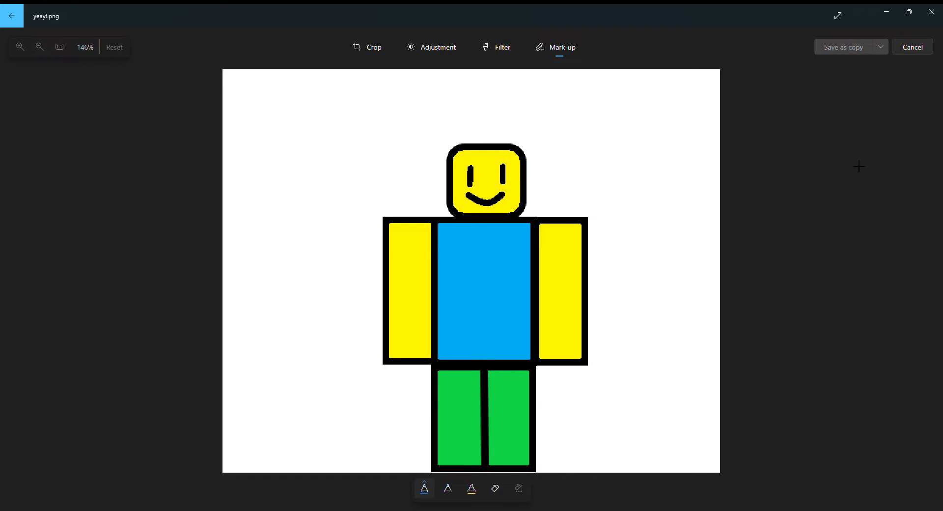
mouse_move(840, 64)
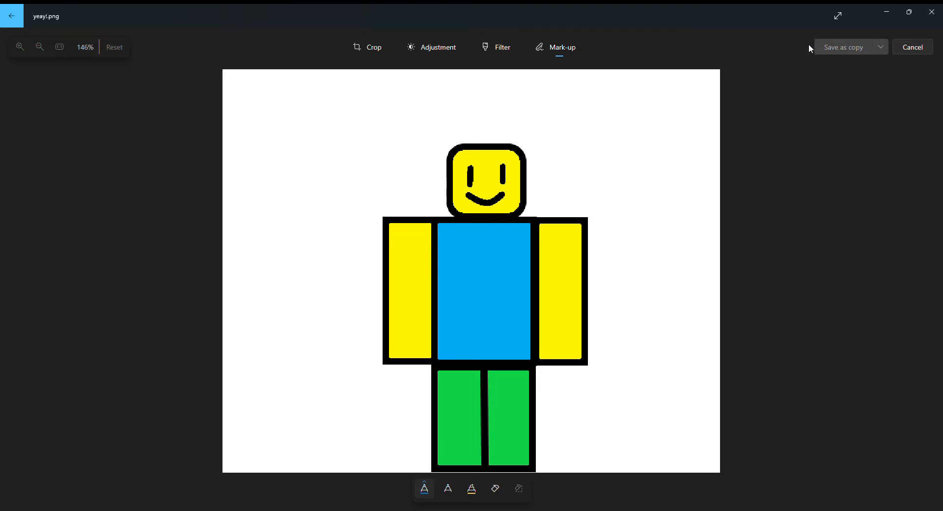
mouse_move(898, 74)
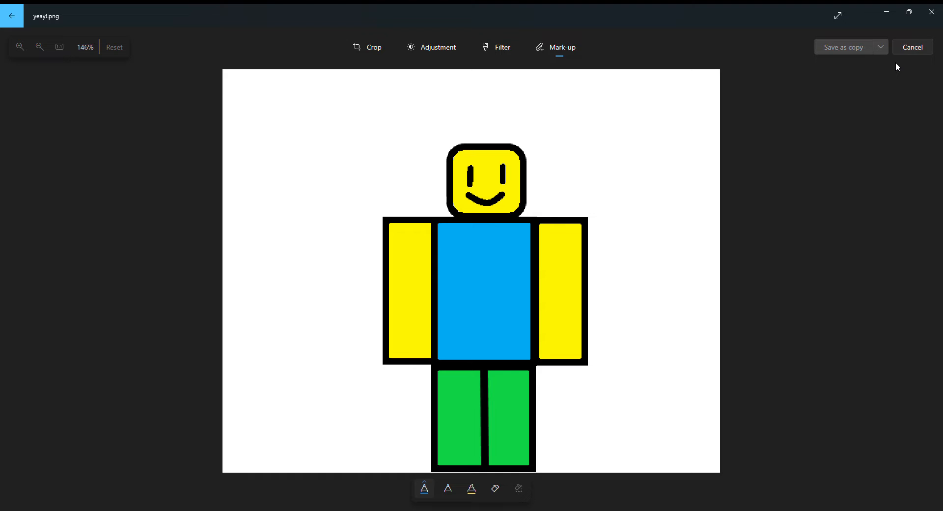
mouse_move(827, 151)
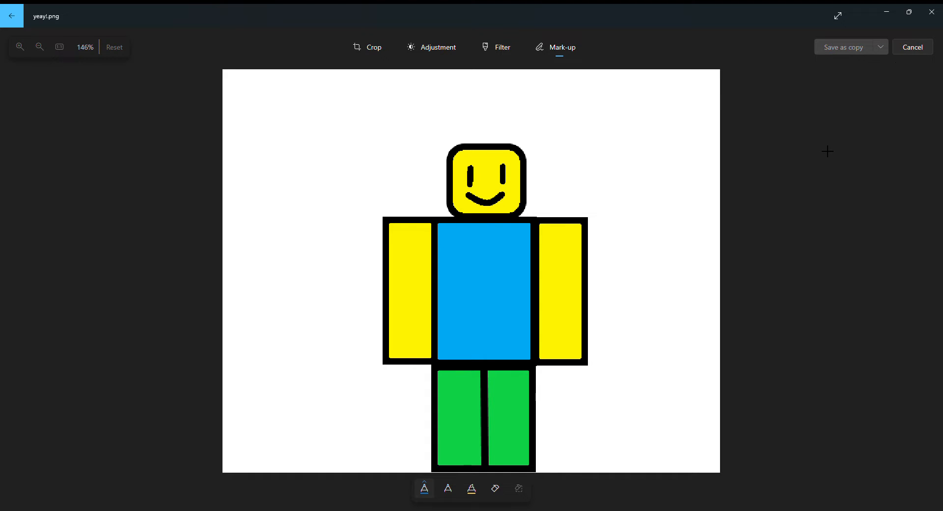
mouse_move(546, 211)
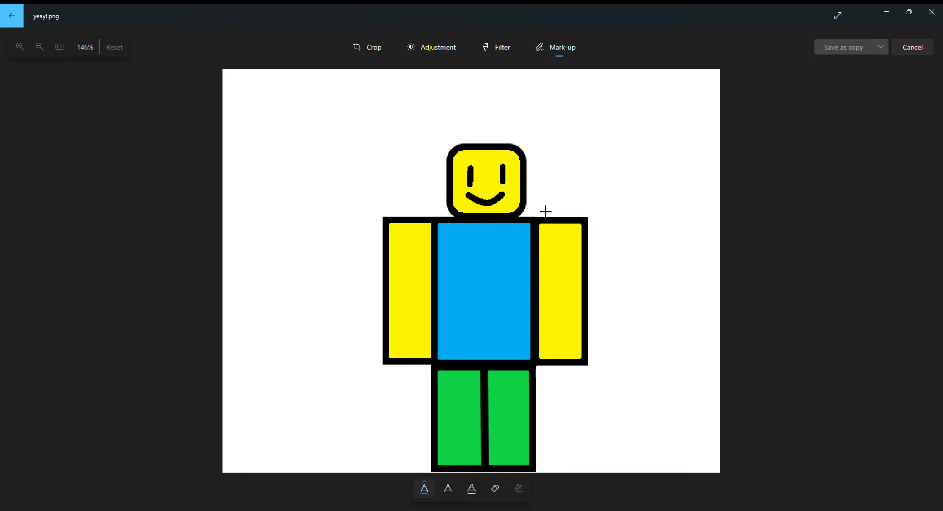
mouse_move(711, 186)
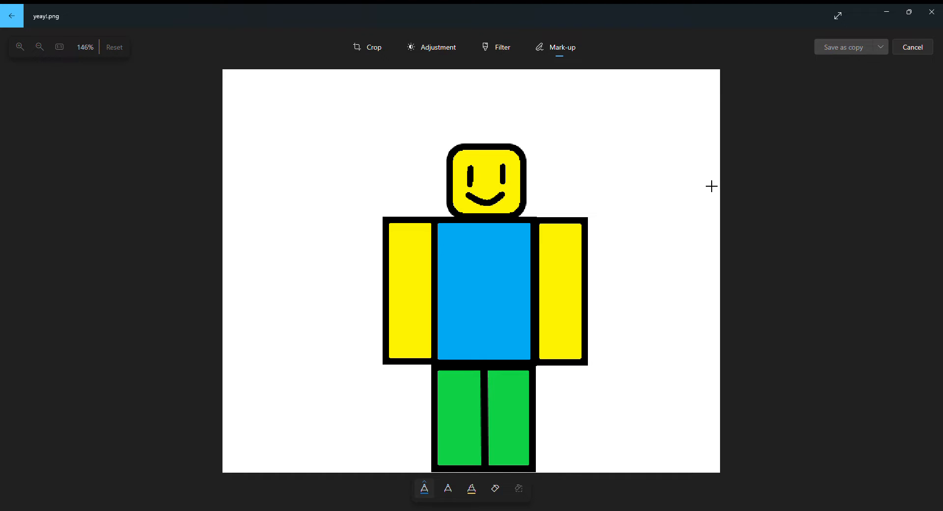
mouse_move(577, 308)
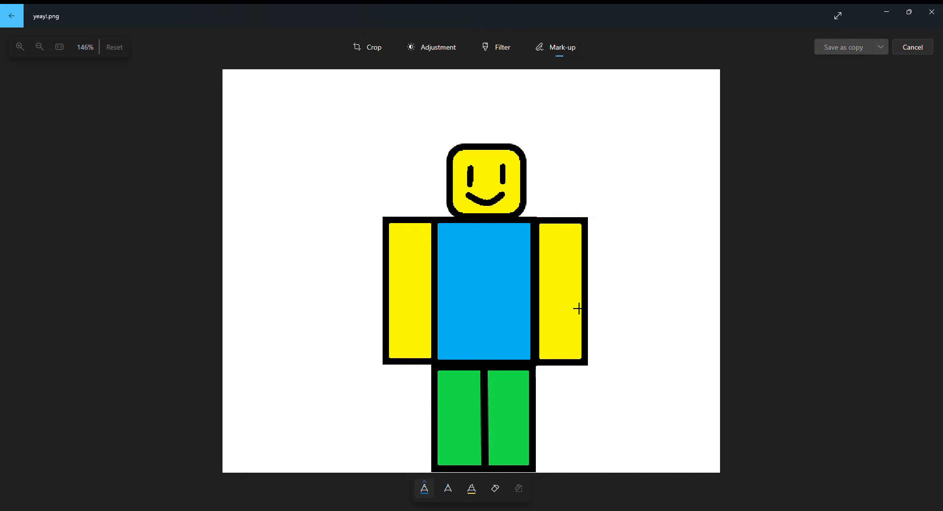
mouse_move(660, 255)
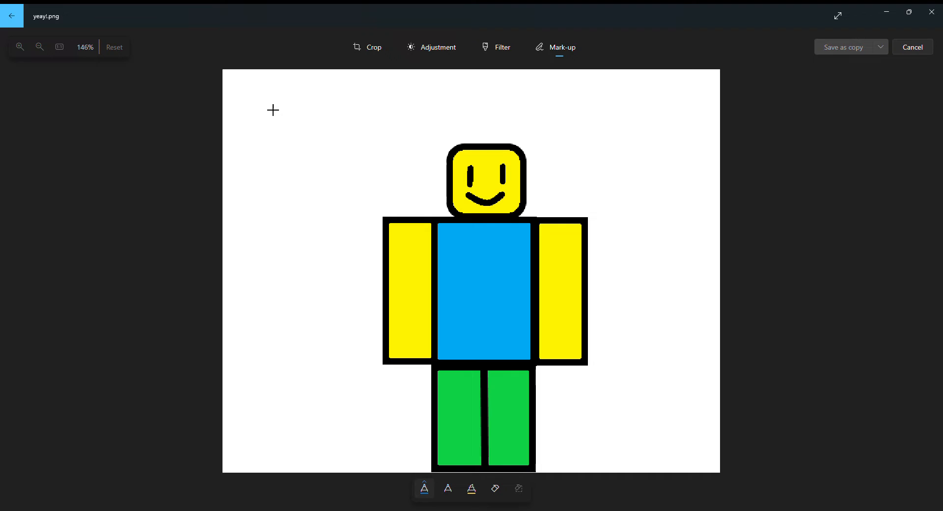
Draw a blue play-button circle top-left and a zigzag crown above the figure's head.
drag(258, 96, 304, 127)
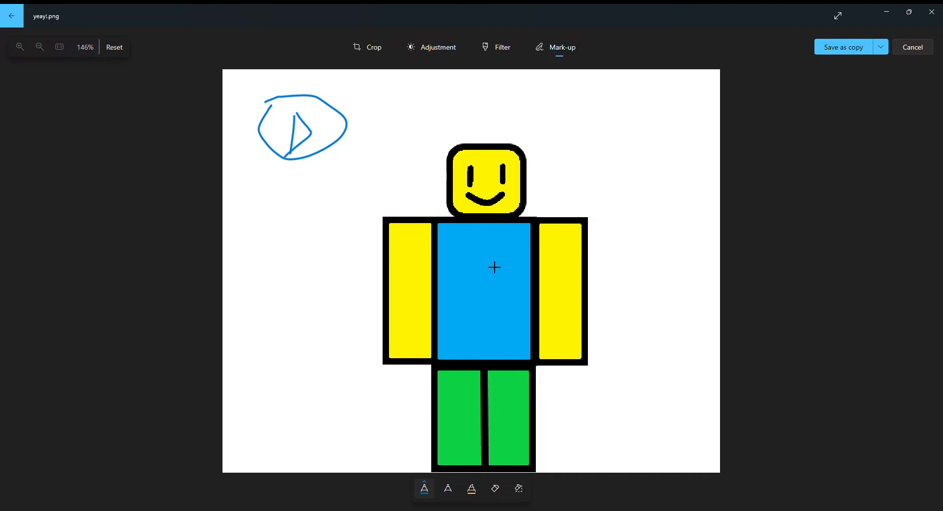
drag(434, 147, 535, 134)
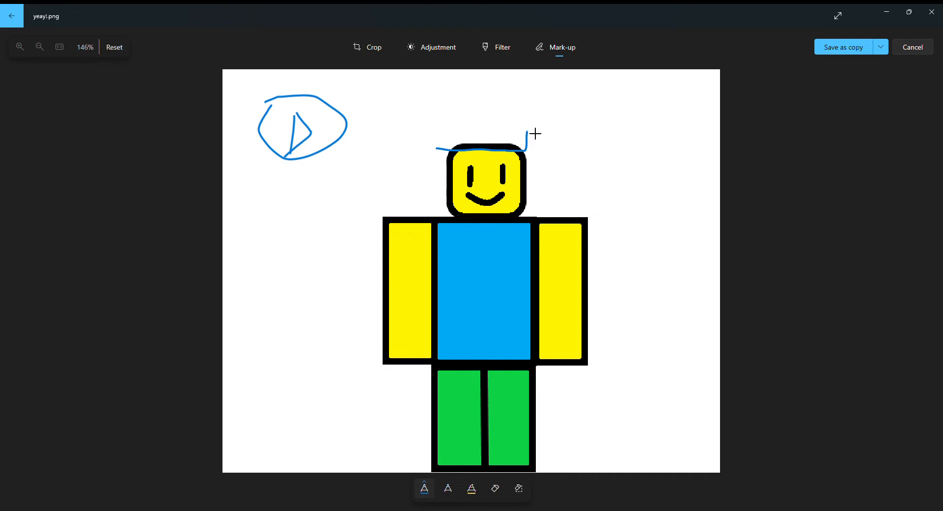
drag(473, 124, 533, 133)
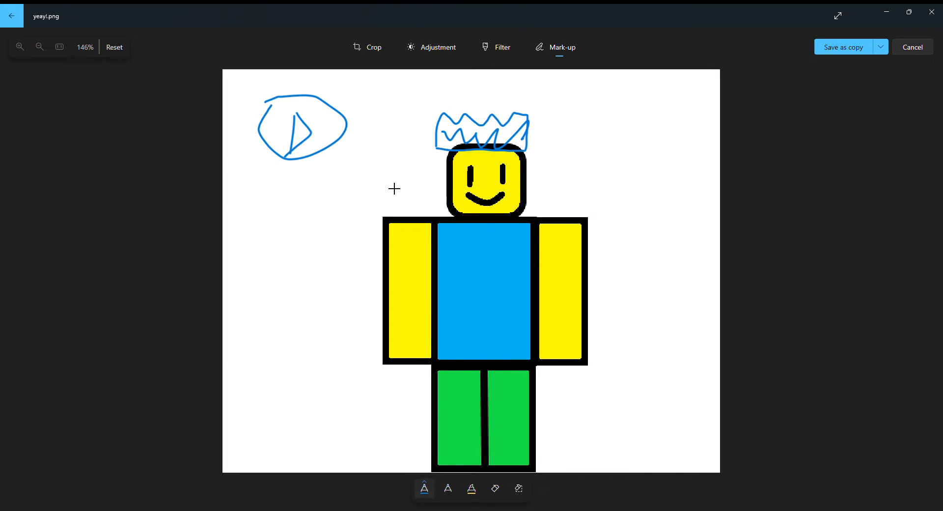
mouse_move(482, 229)
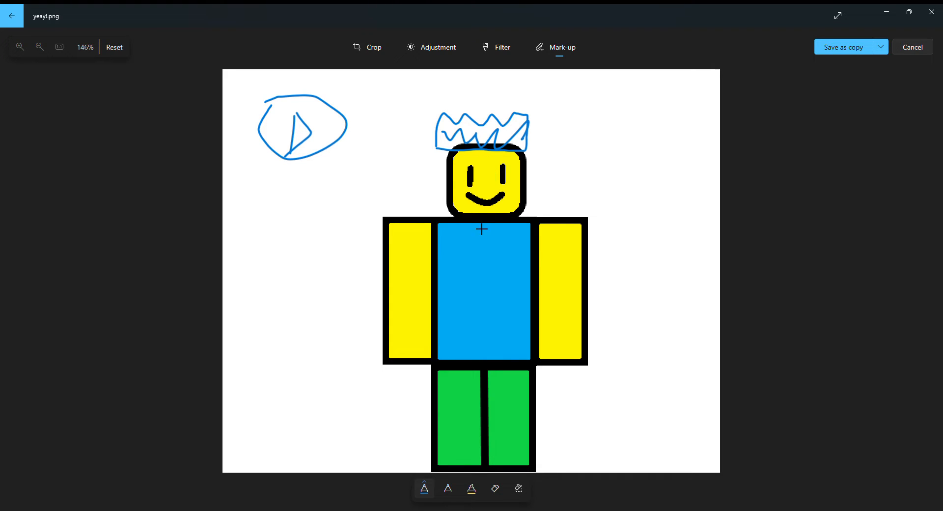
mouse_move(780, 190)
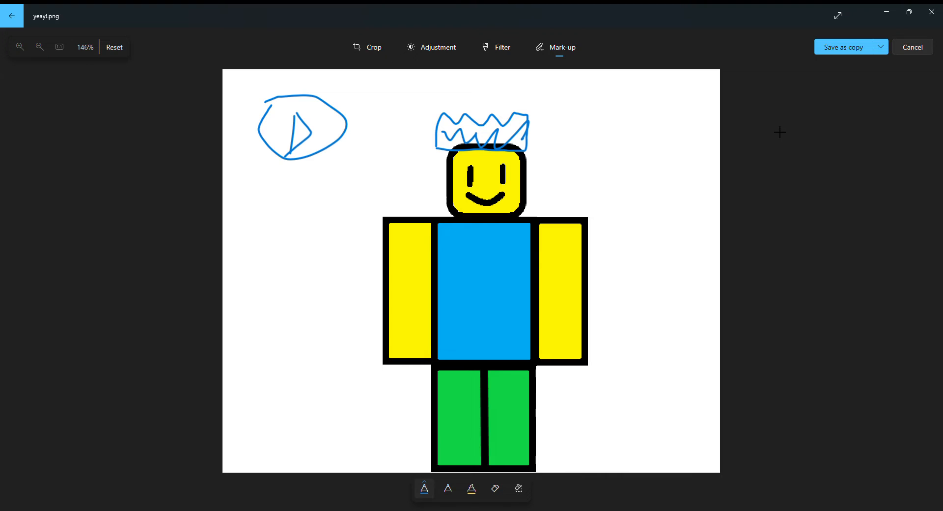
mouse_move(742, 135)
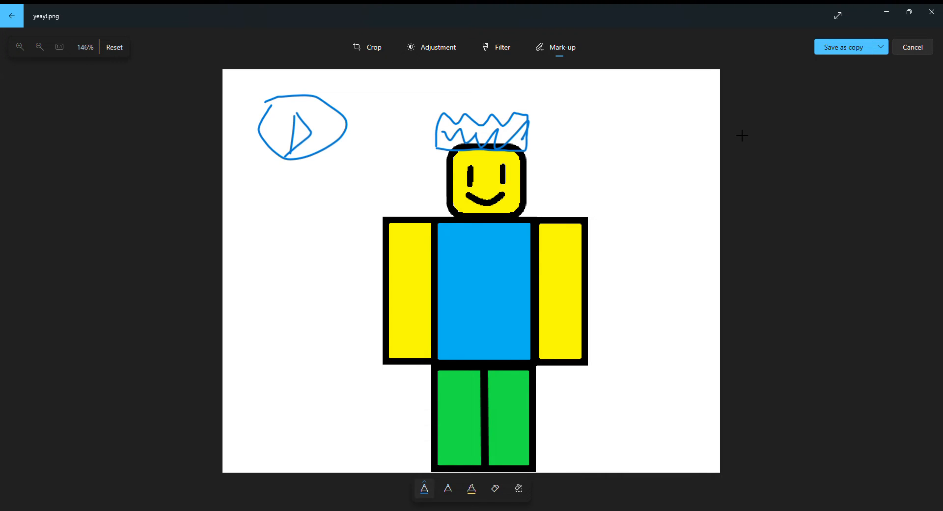
mouse_move(744, 150)
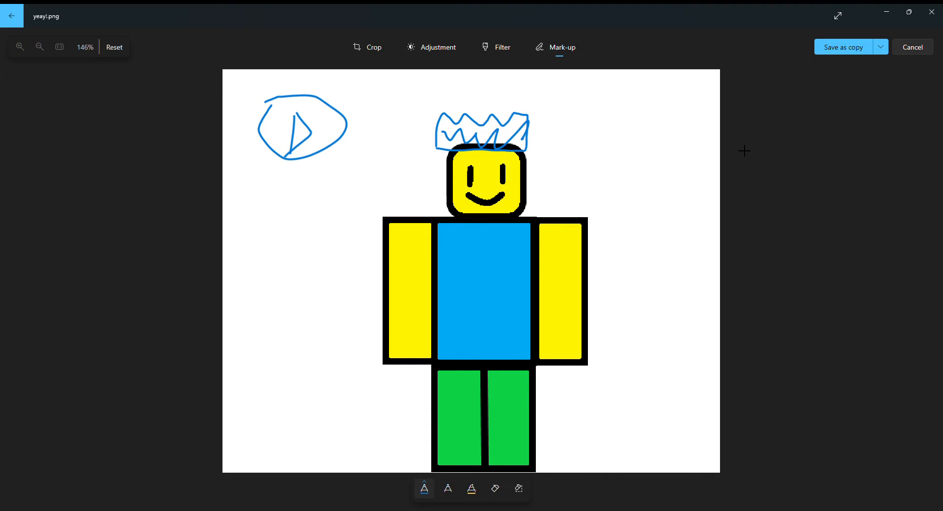
mouse_move(725, 113)
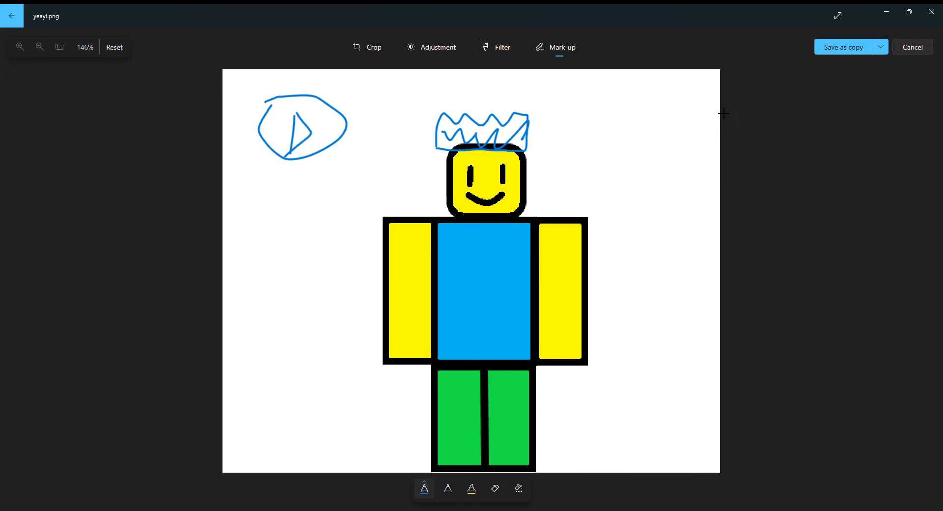
mouse_move(808, 165)
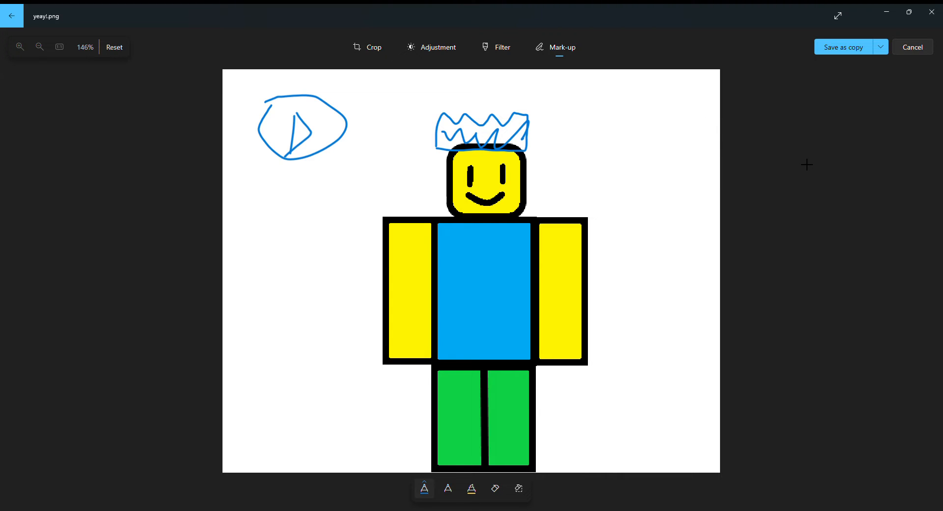
mouse_move(865, 148)
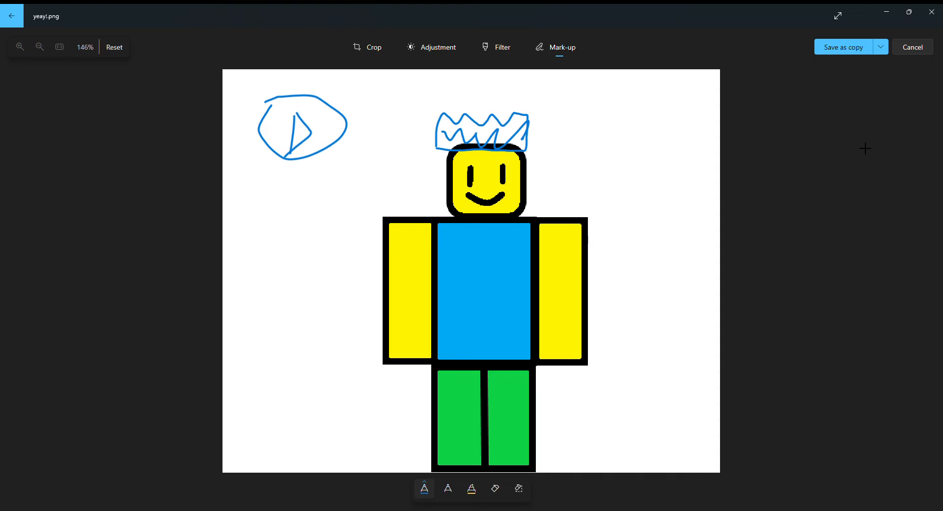
mouse_move(476, 268)
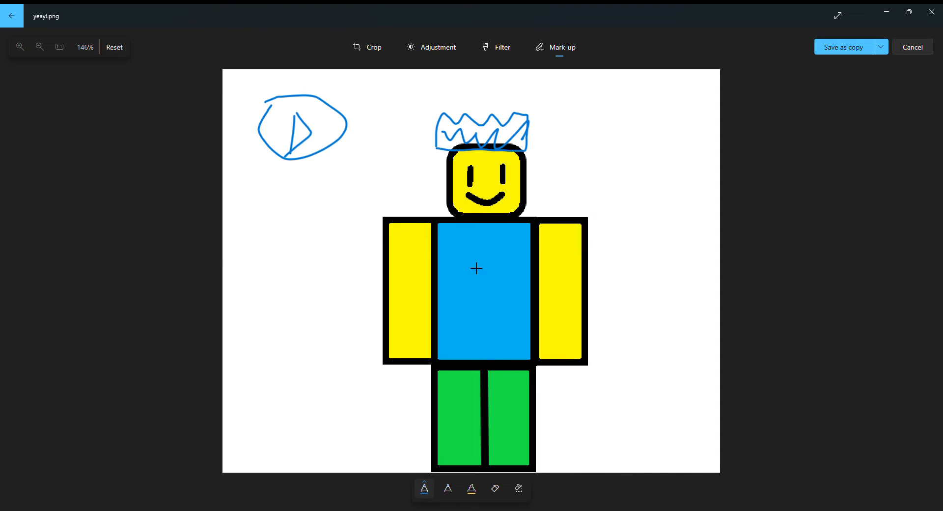
mouse_move(329, 320)
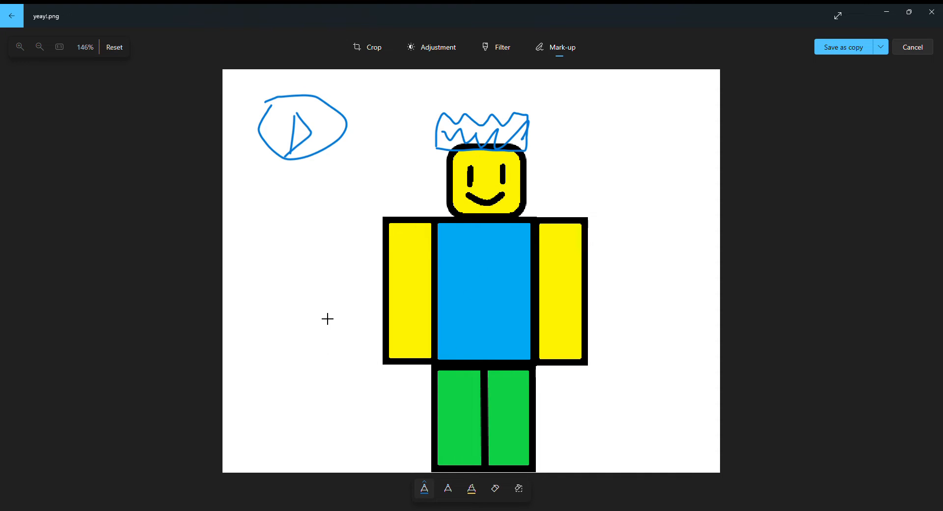
mouse_move(295, 192)
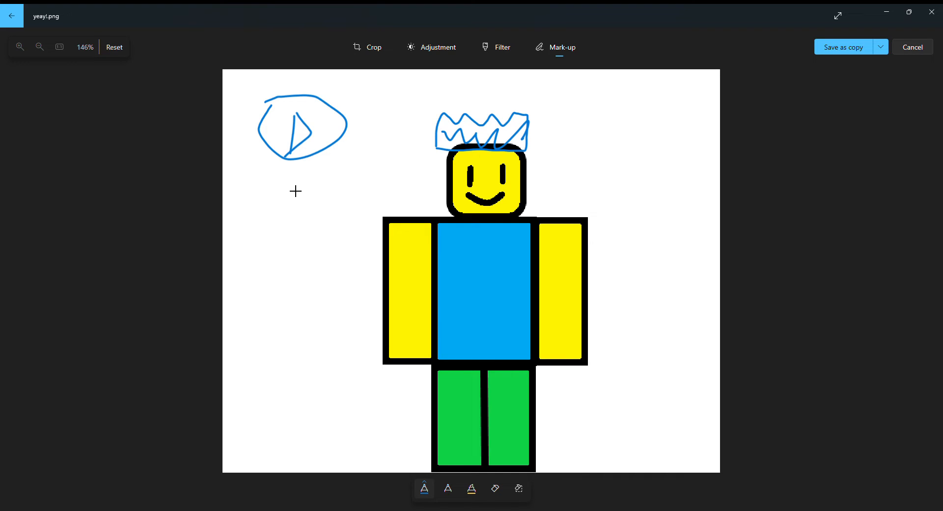
mouse_move(463, 153)
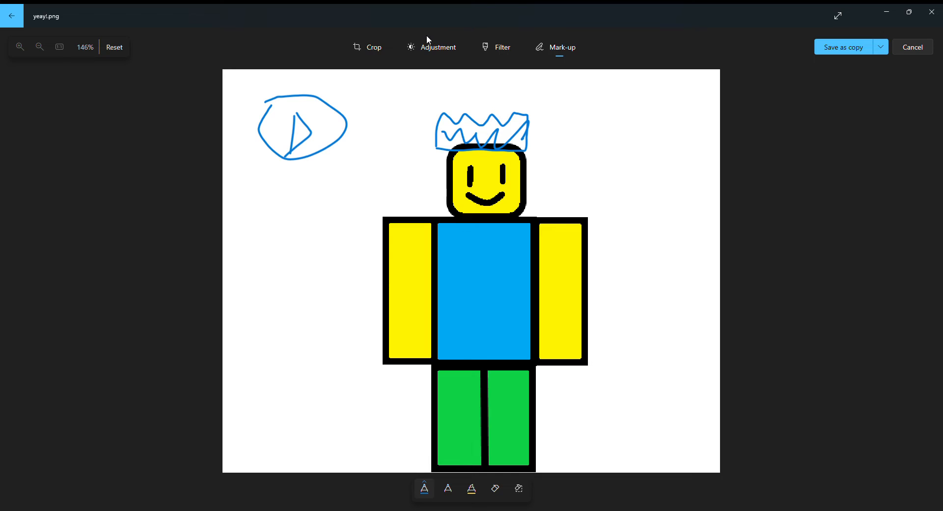
mouse_move(342, 89)
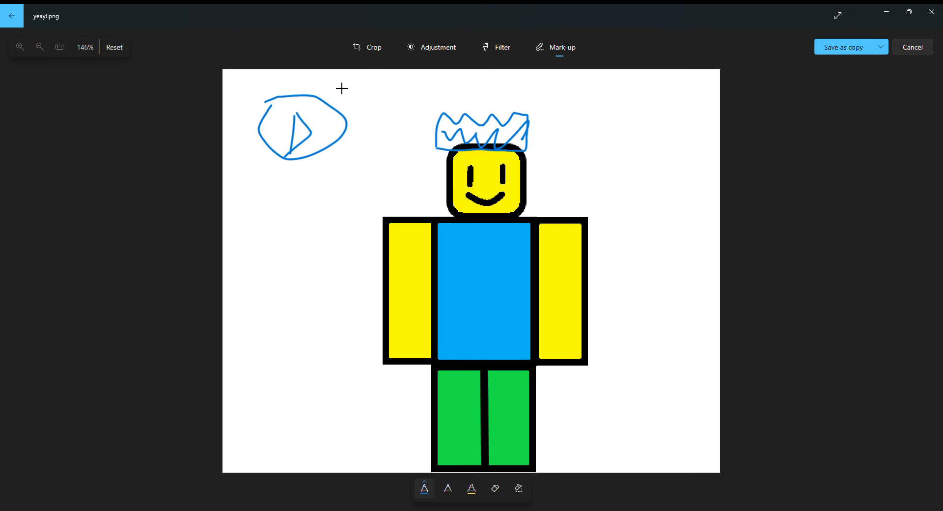
mouse_move(551, 124)
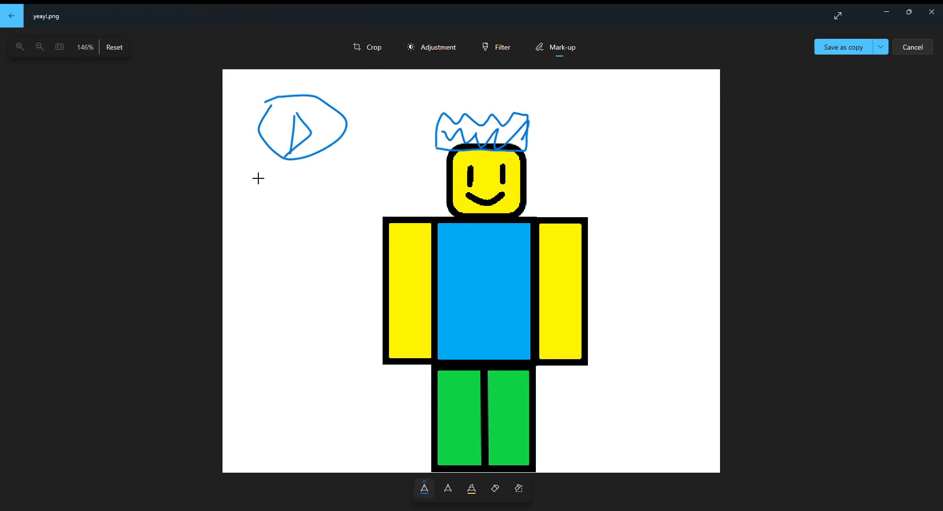
mouse_move(288, 203)
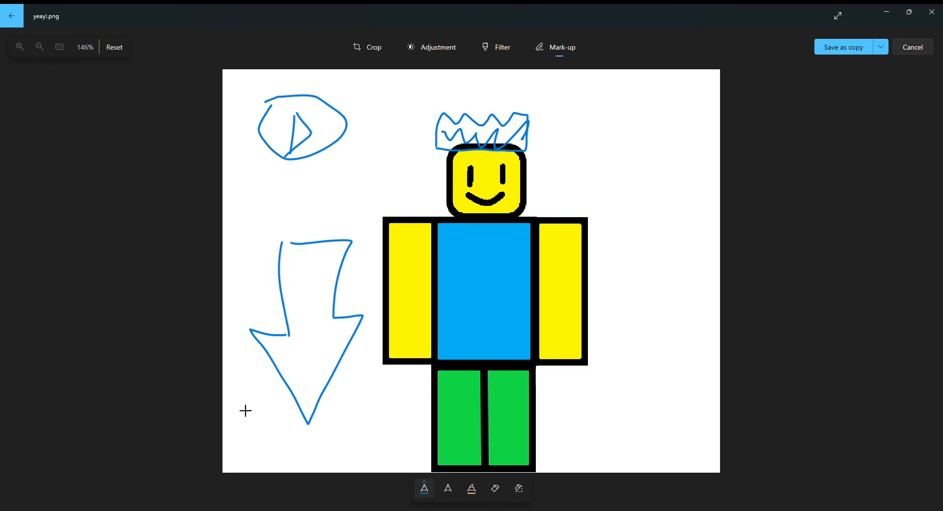
mouse_move(235, 298)
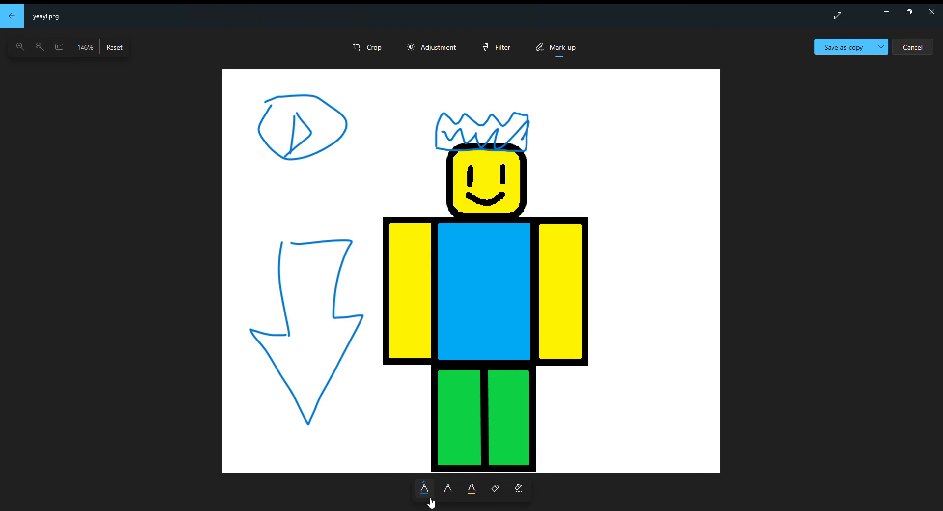
mouse_move(566, 127)
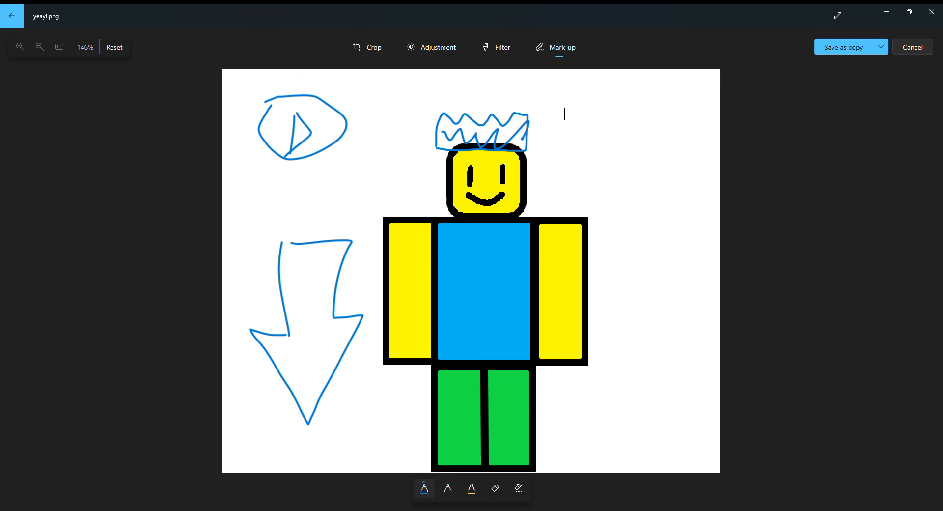
mouse_move(519, 293)
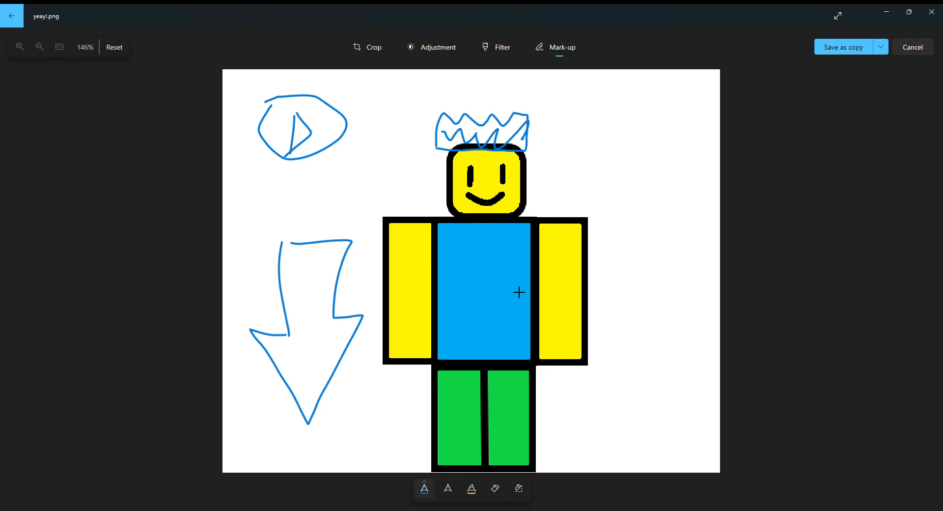
mouse_move(370, 380)
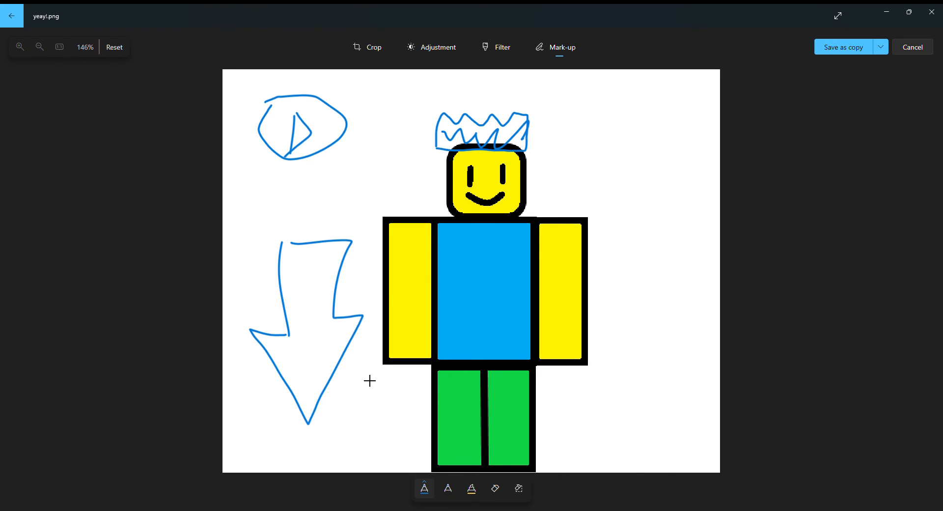
mouse_move(318, 361)
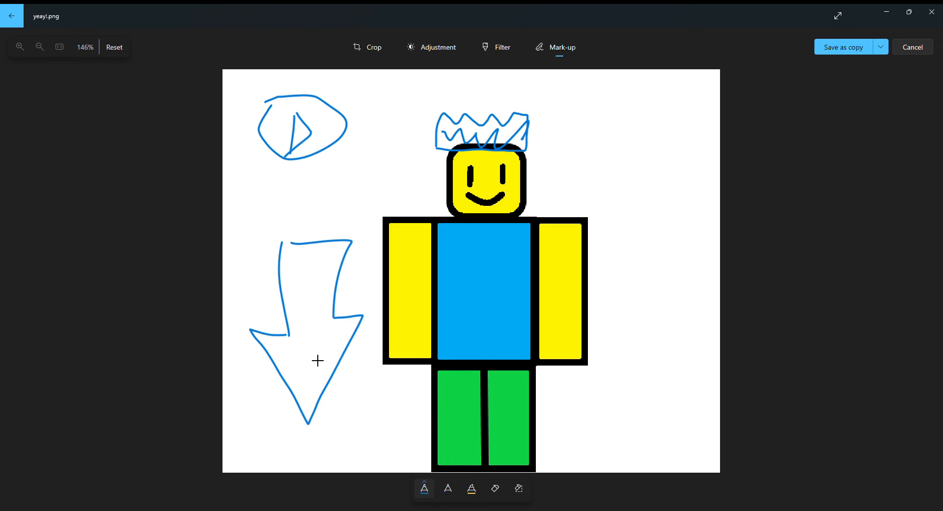
mouse_move(255, 252)
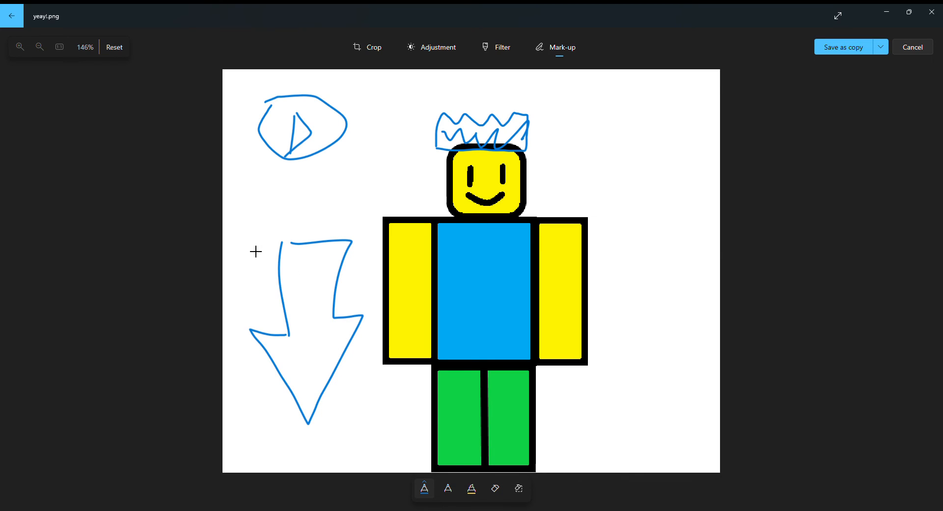
mouse_move(250, 270)
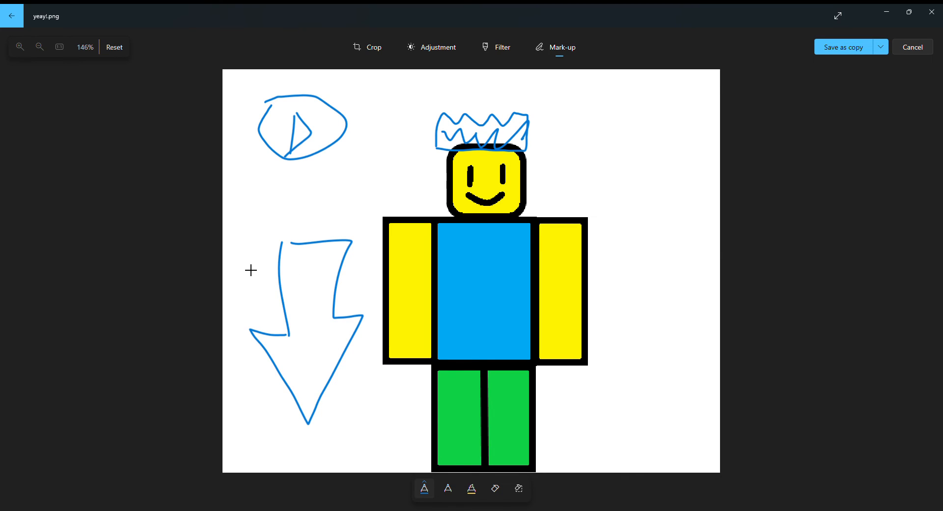
mouse_move(411, 213)
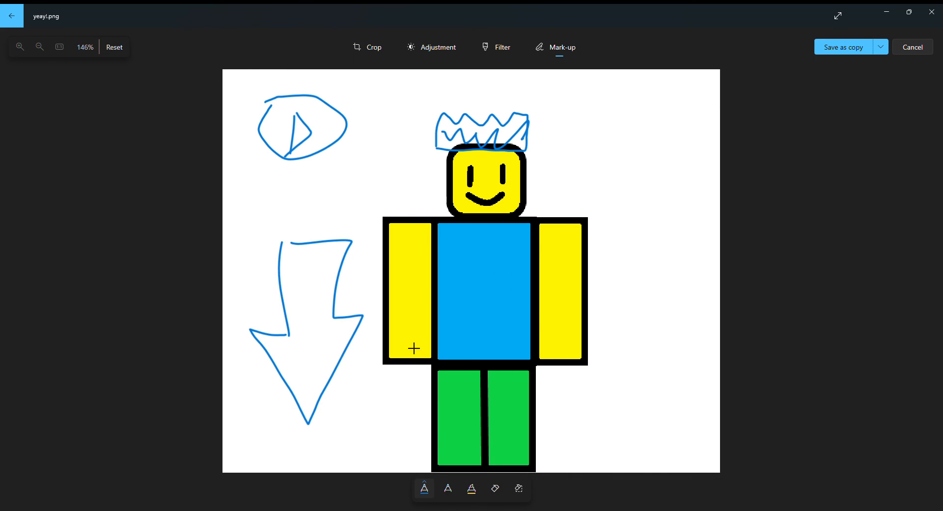
mouse_move(362, 389)
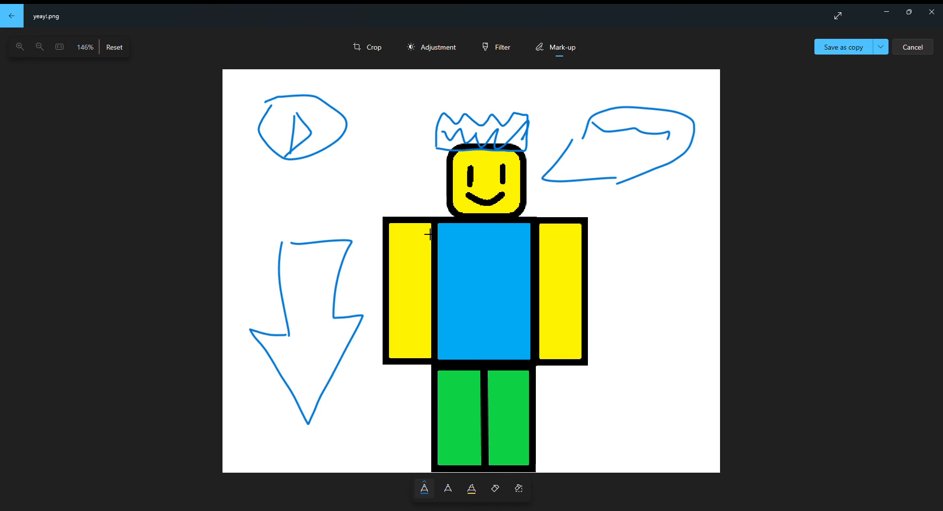
mouse_move(707, 298)
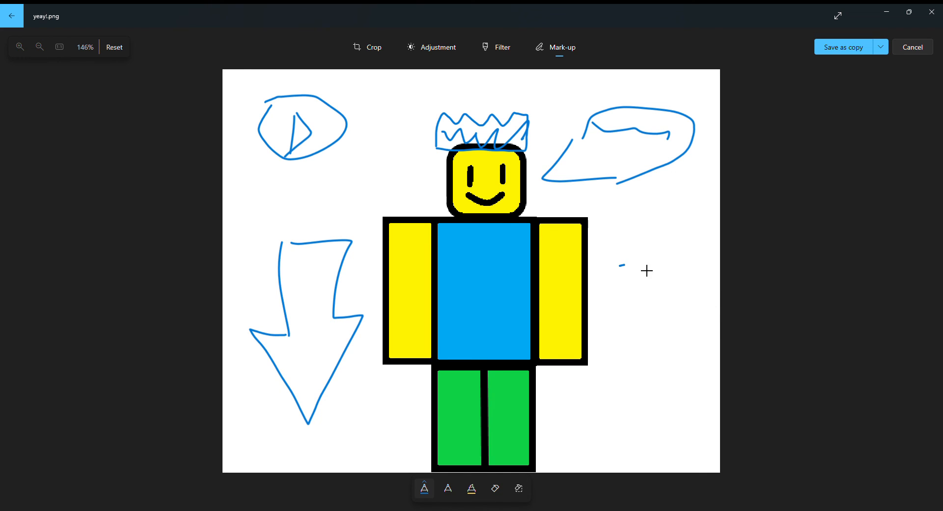
Draw a blue box with a play triangle inside and a wavy line above, right of the figure.
drag(620, 264, 698, 295)
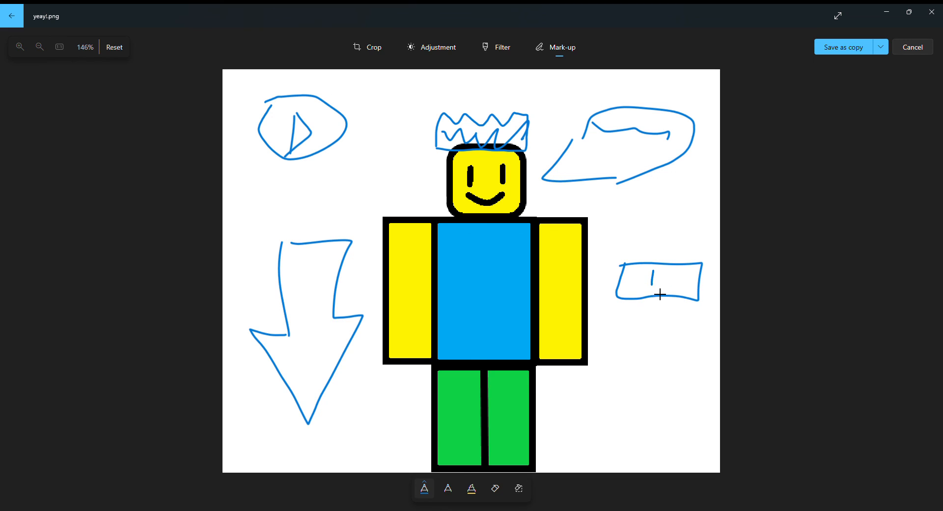
drag(653, 269, 658, 295)
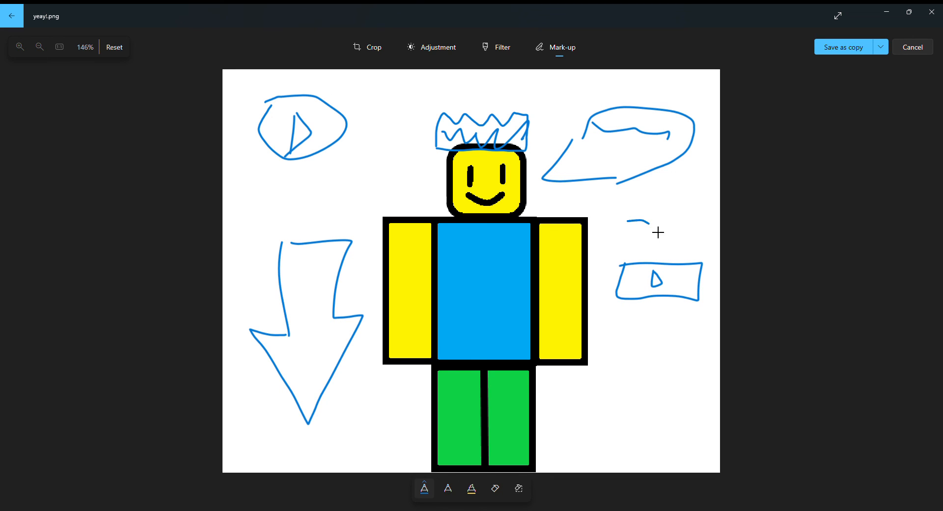
drag(621, 226, 698, 226)
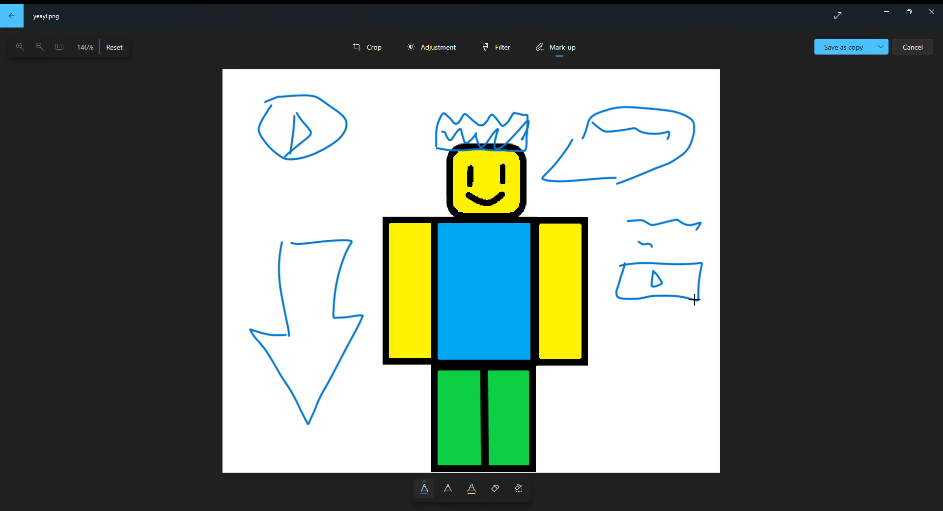
mouse_move(667, 303)
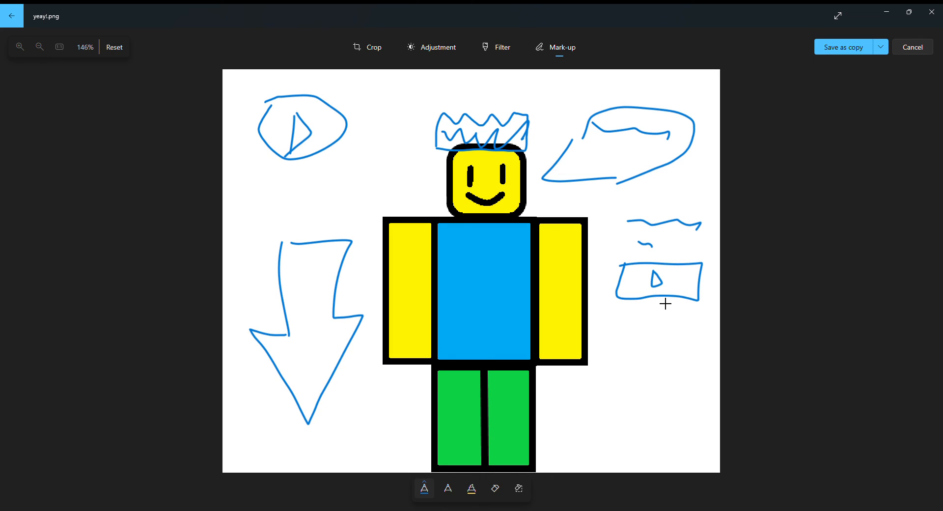